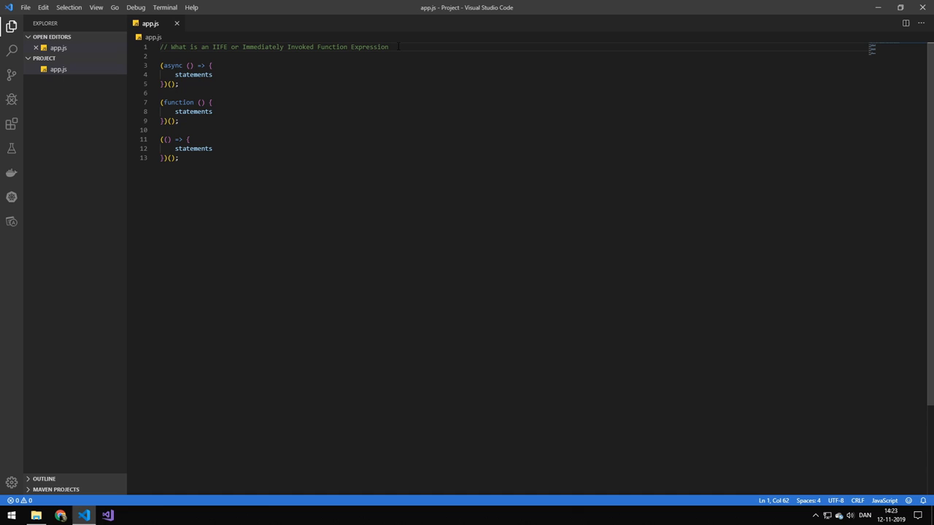
Place the cursor after line 13 of app.js and begin a new line for another example
click(388, 47)
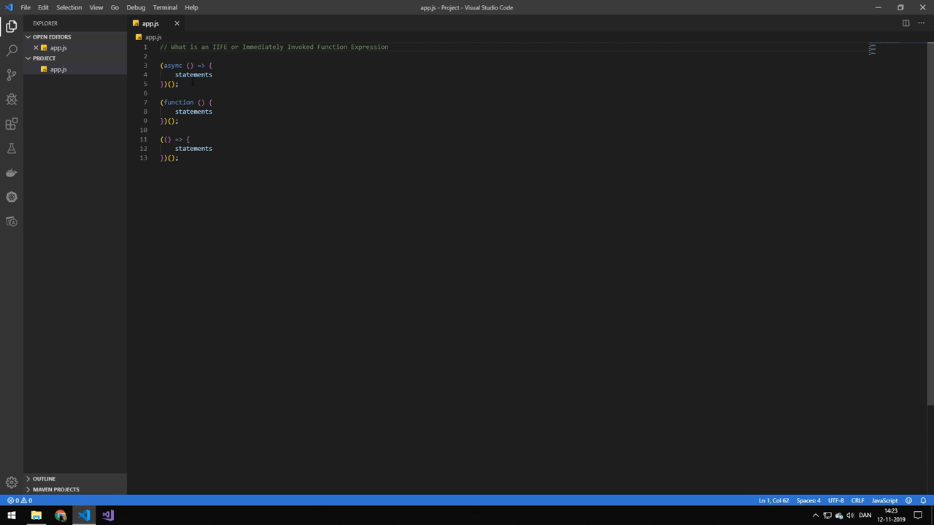
click(178, 83)
text(()
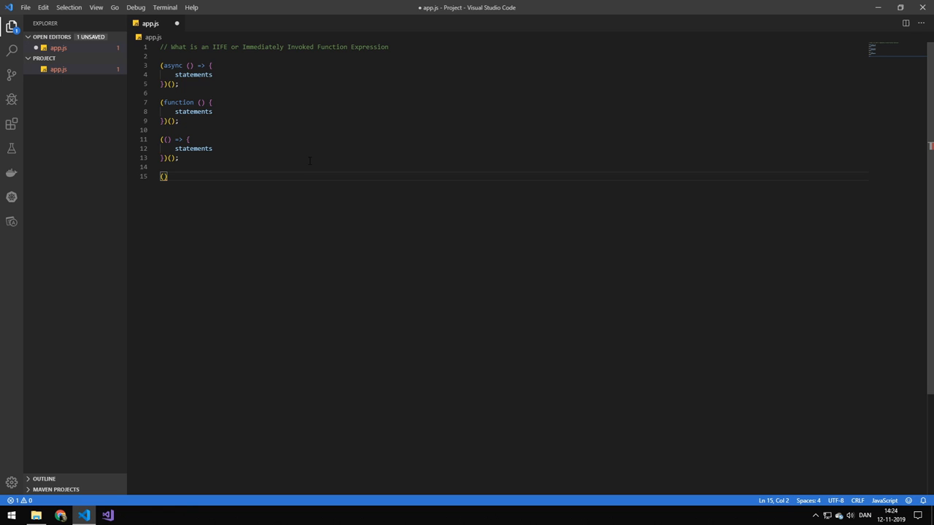
Write an empty IIFE skeleton (function(){ })() and begin the next line with t
text(function)
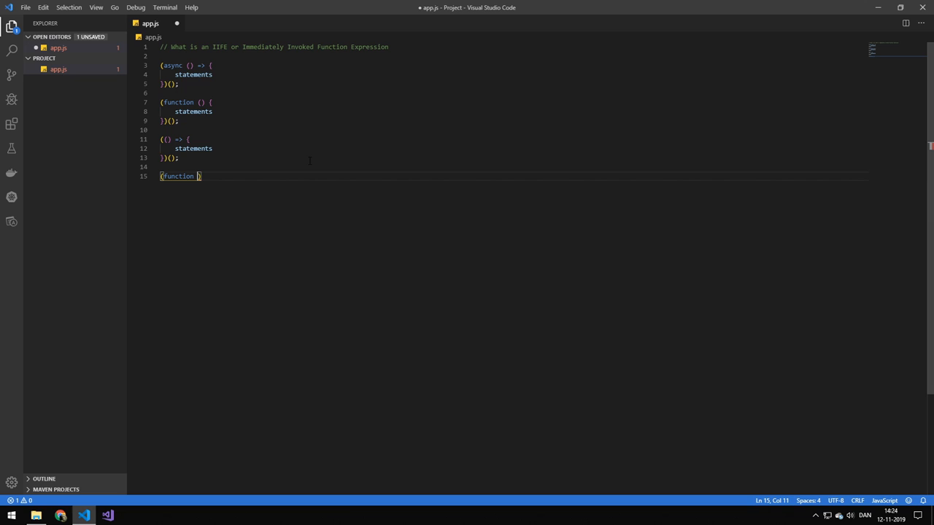
text(()
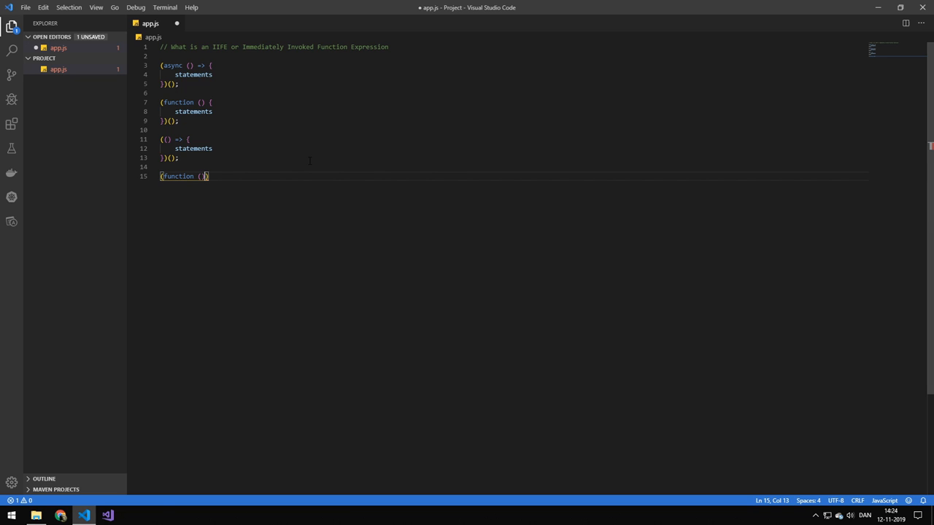
text({)
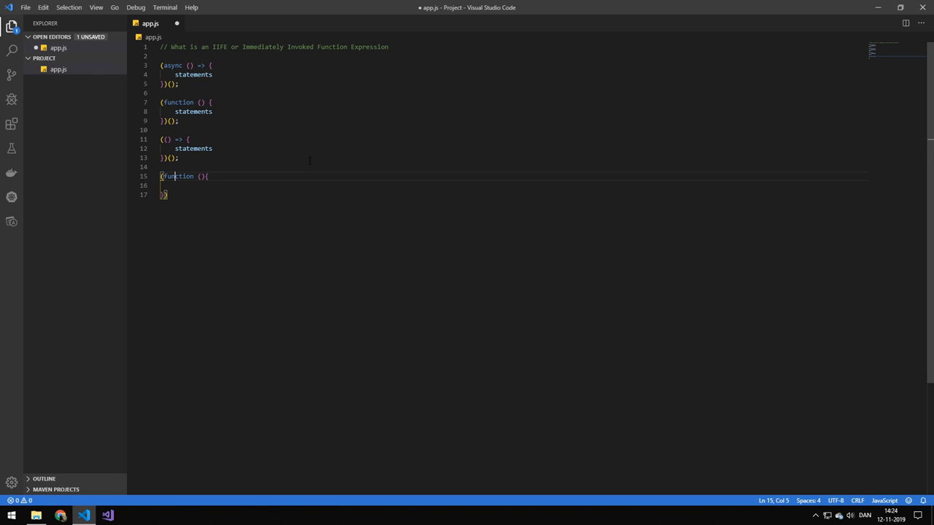
text(())
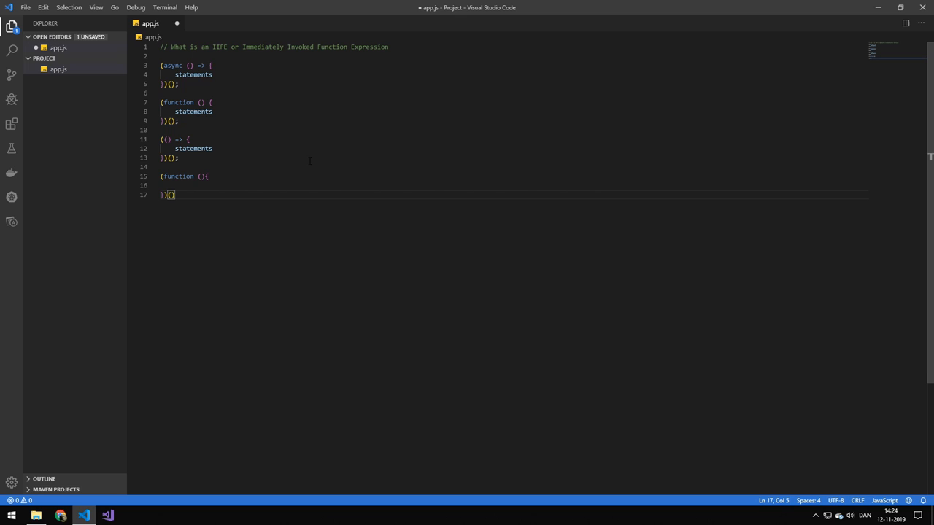
text(t)
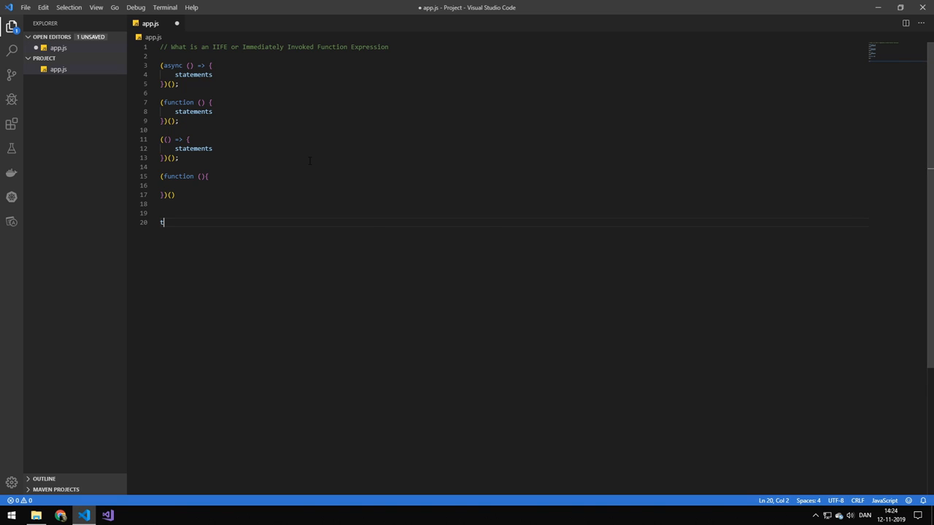
Turn the line into let t = assigned a parenthesized function expression with params
text(est())
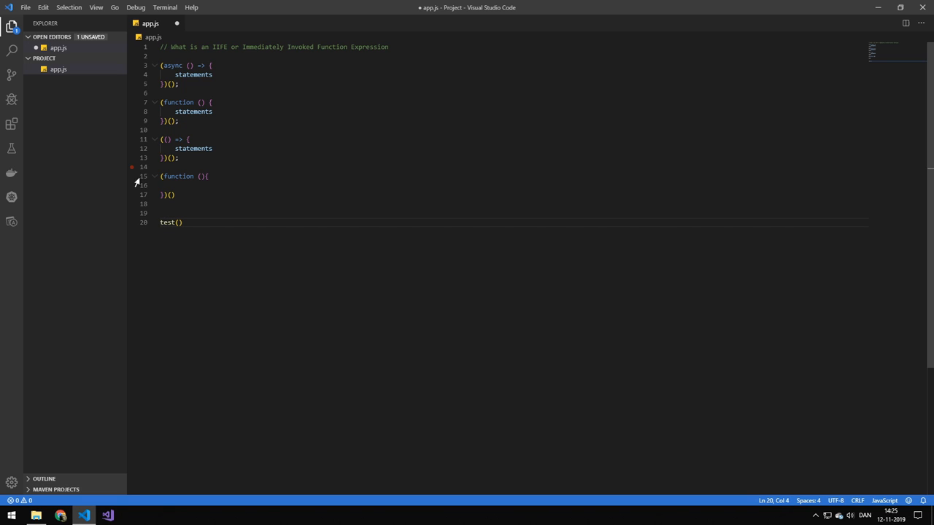
drag(160, 176, 161, 196)
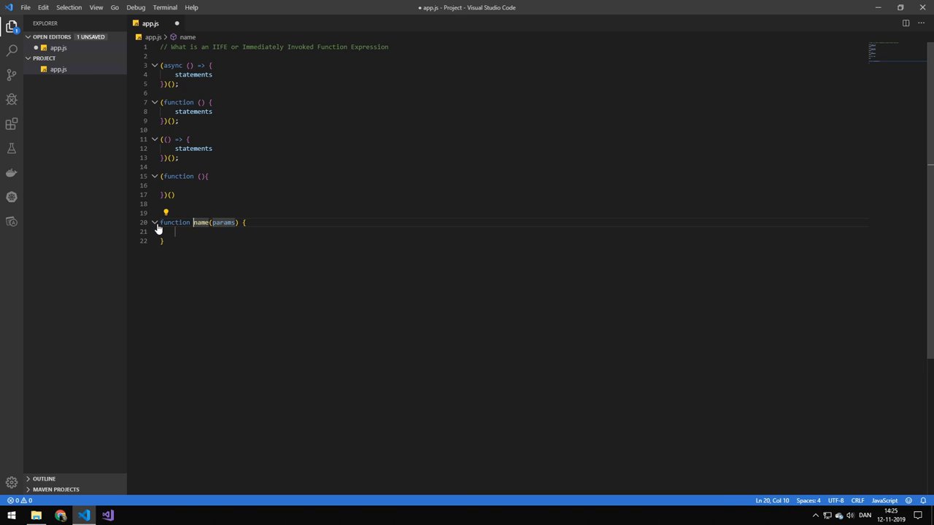
text(let t =)
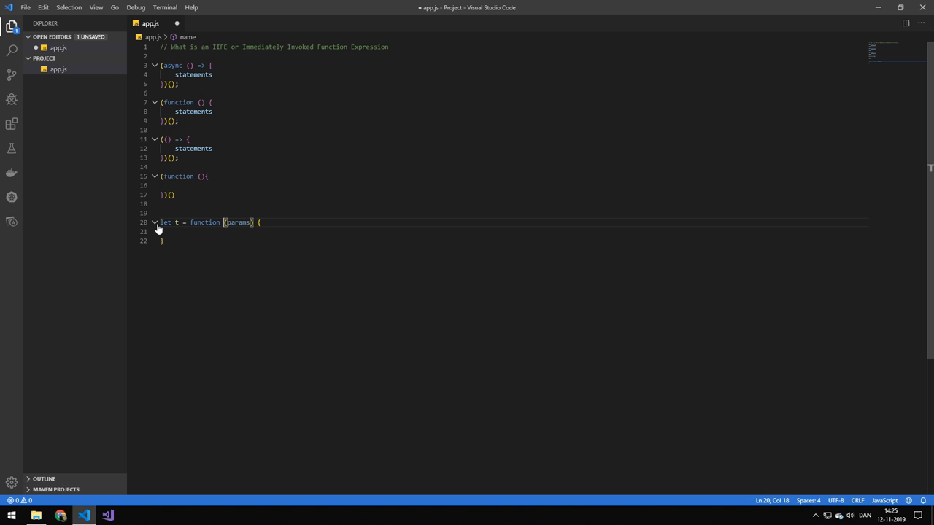
Add the call t() after the function body and select back to its closing brace
click(163, 241)
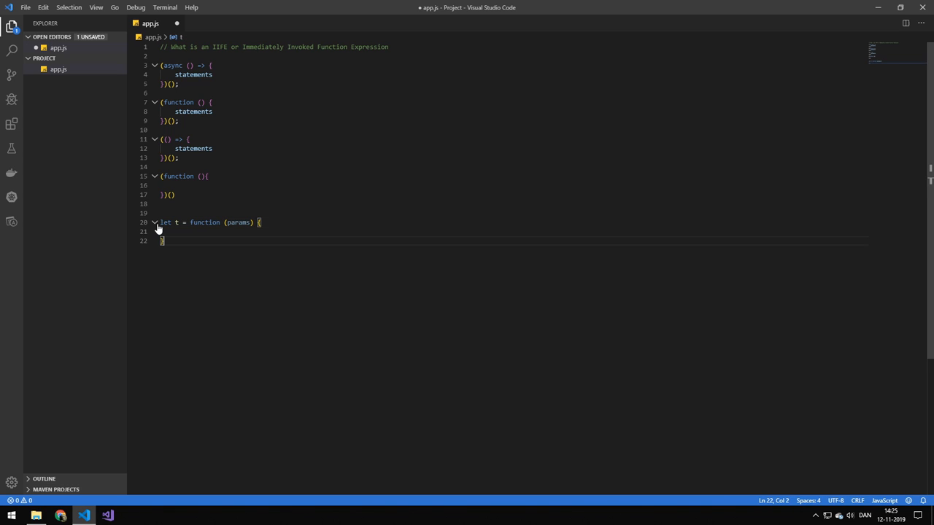
text(t())
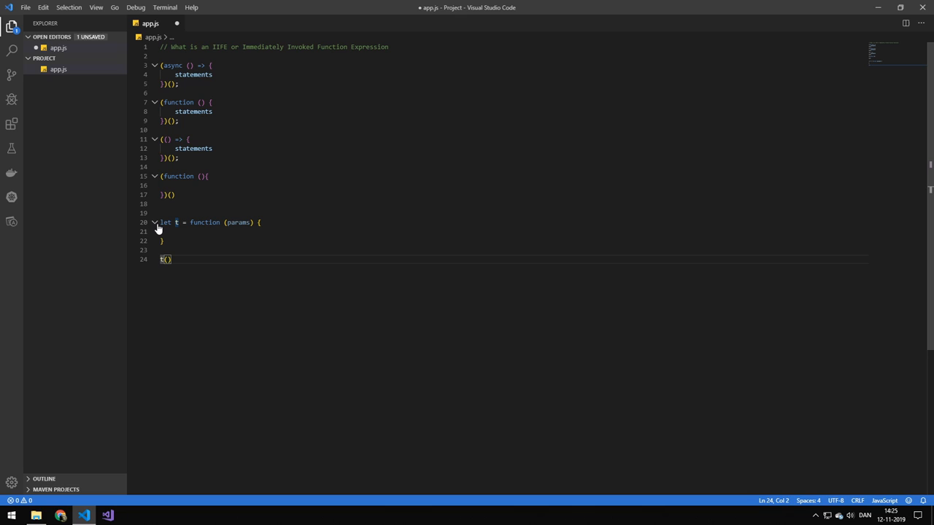
drag(191, 222, 163, 241)
text(()
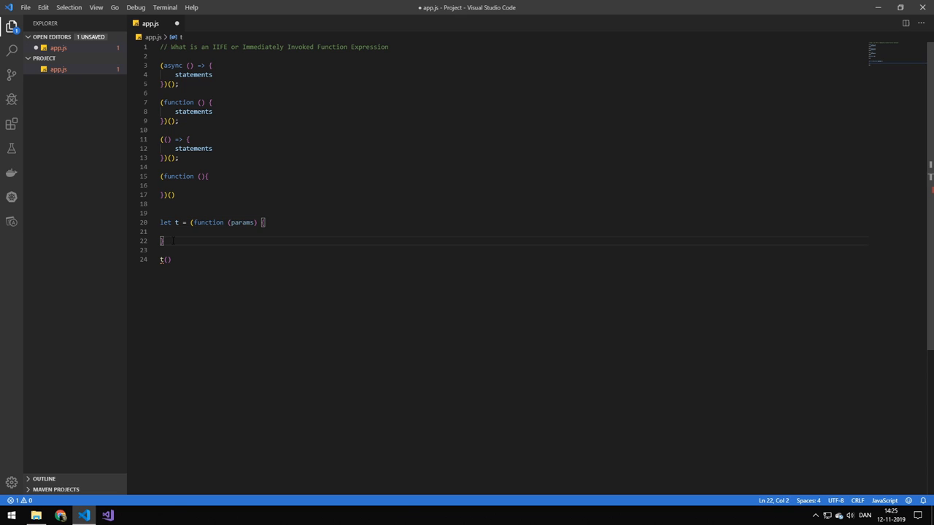
Close the wrapping parenthesis with )( so t invokes itself, then show MDN's IIFE glossary page
text()())
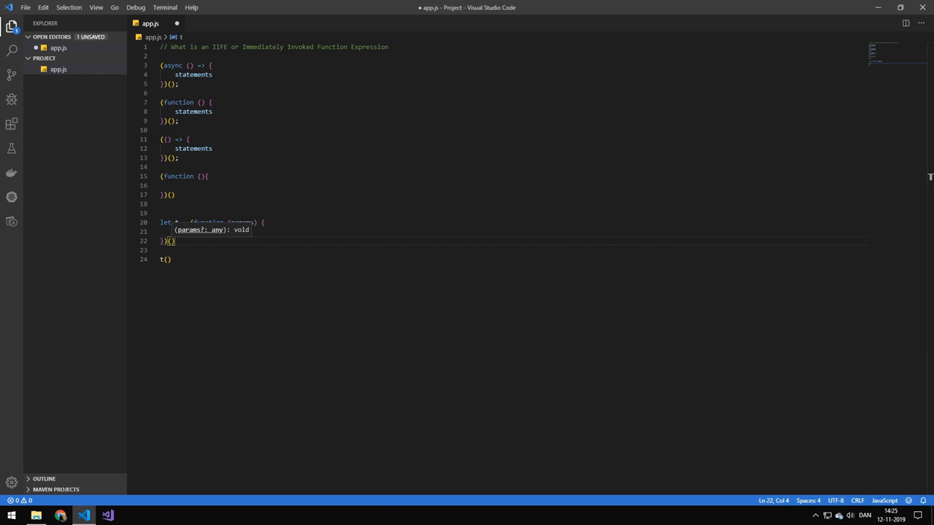
click(130, 515)
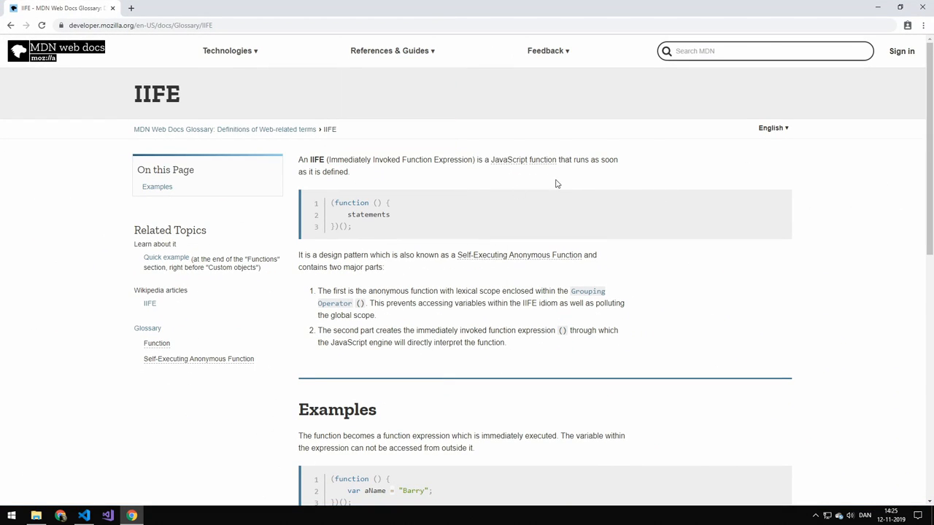
scroll(down, 3)
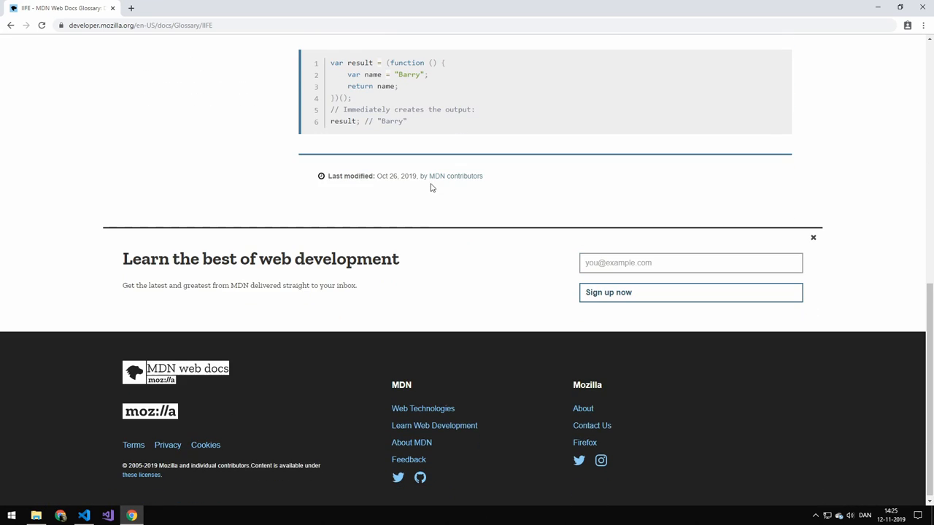
scroll(up, 3)
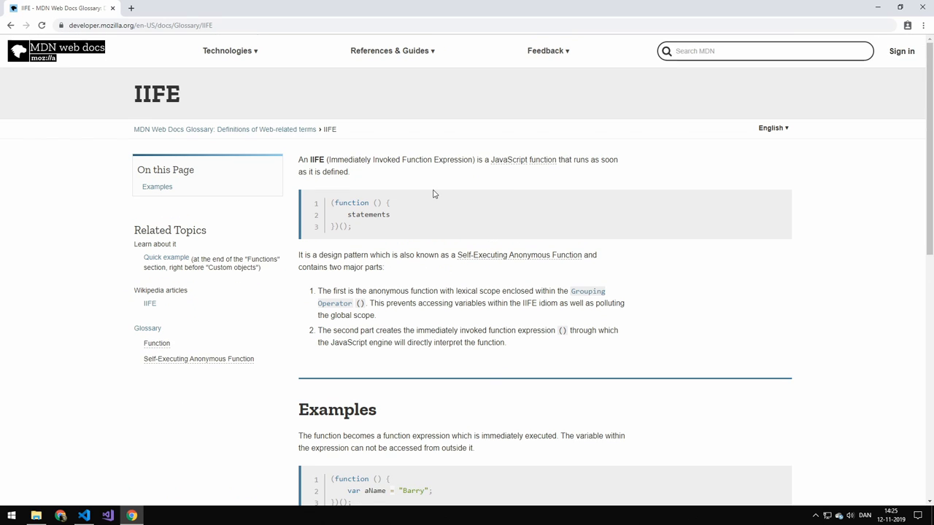